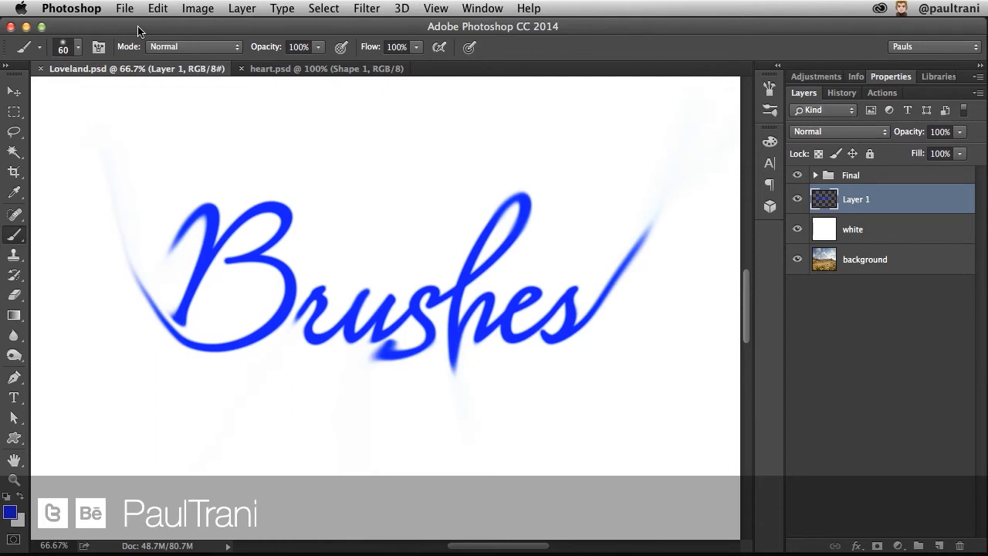
mouse_move(12, 239)
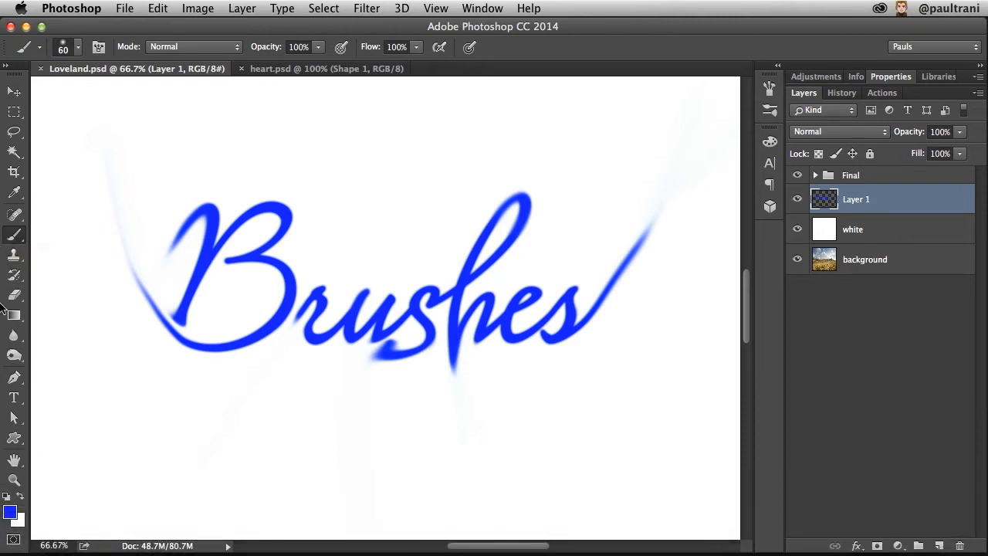
mouse_move(14, 336)
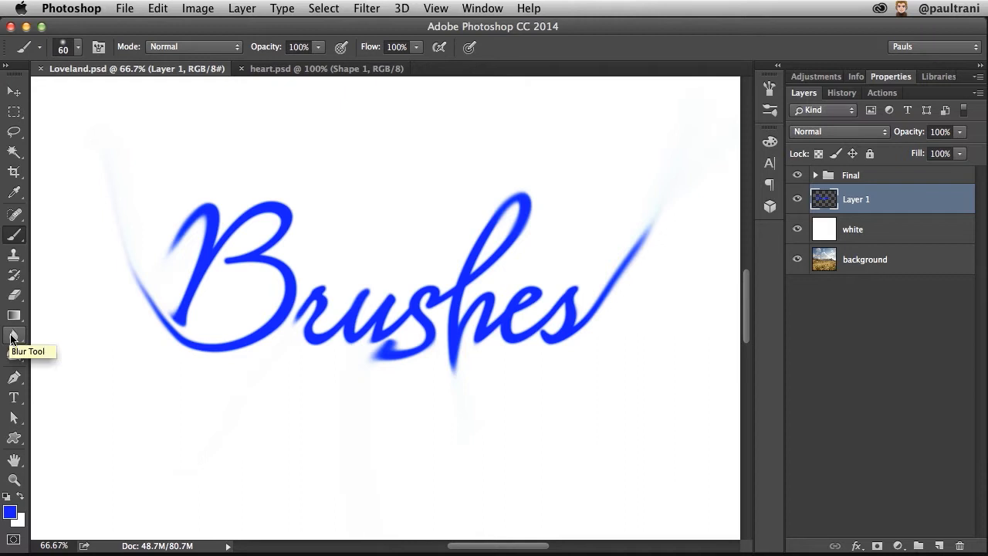
- Switch from the Brush Tool to the Blur Tool in the toolbar
left_click(14, 336)
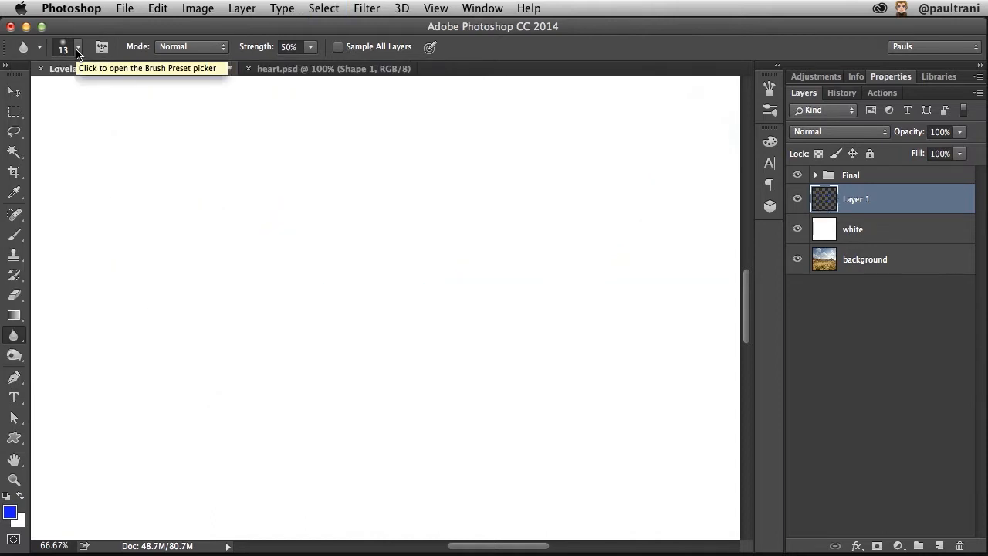
- Return to the Brush Tool and bring up the brush preset picker for size and tip
left_click(14, 238)
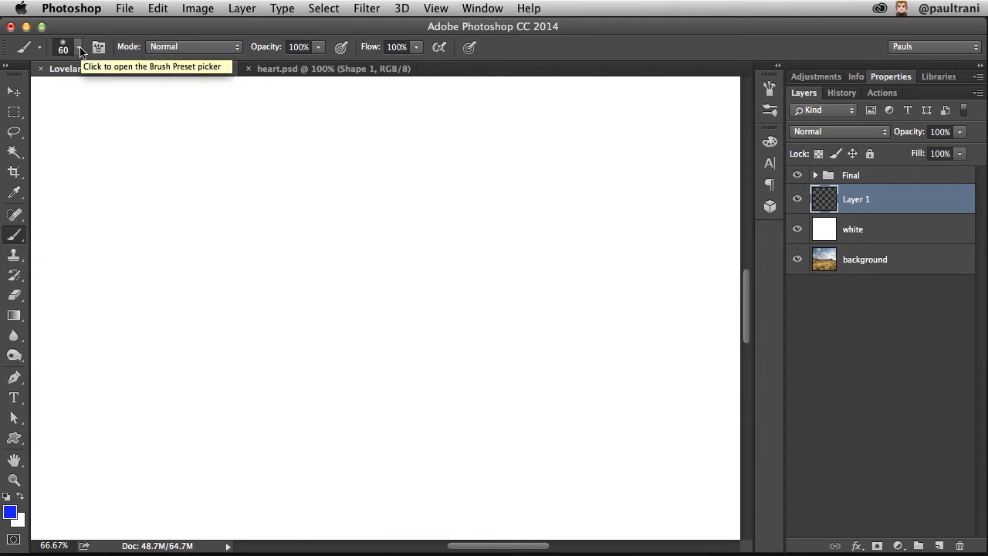
left_click(77, 48)
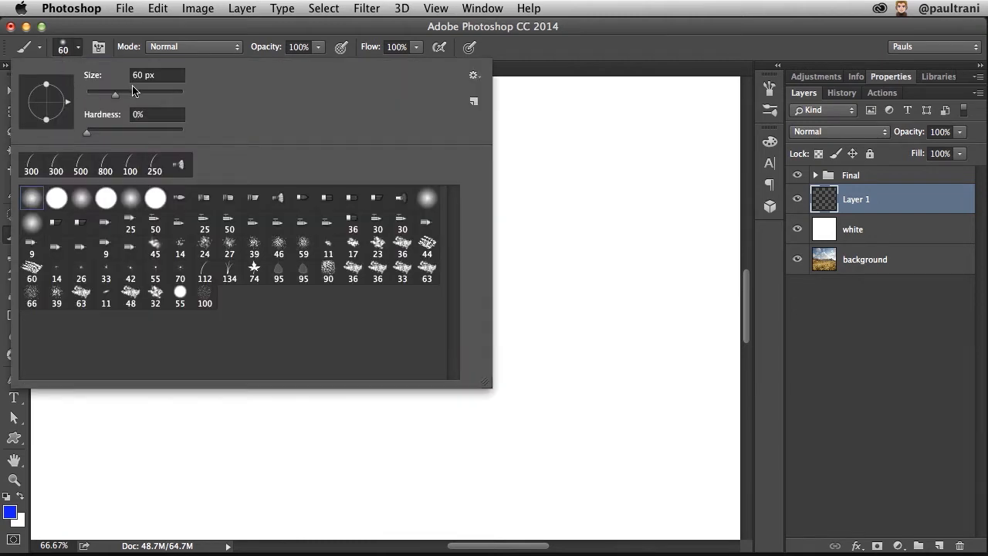
mouse_move(168, 28)
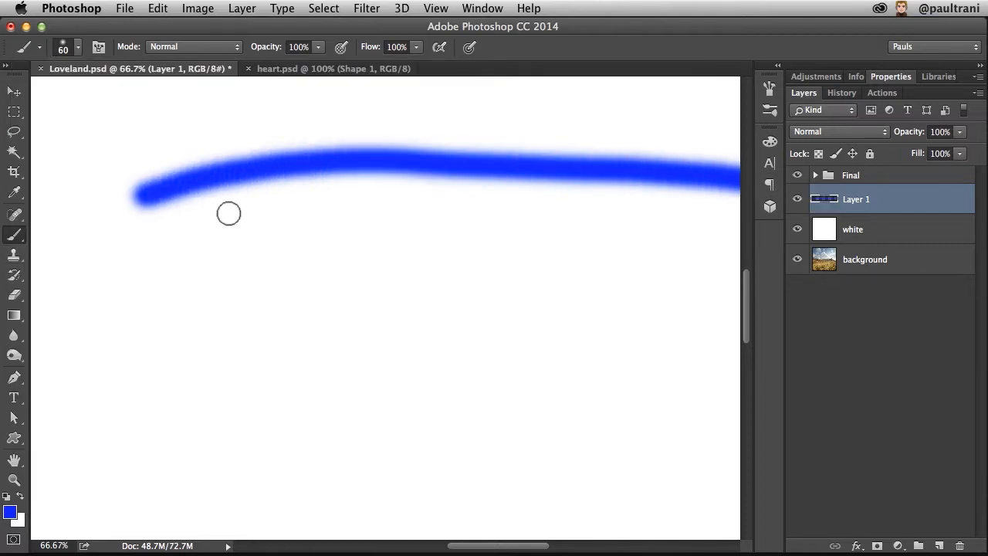
mouse_move(207, 235)
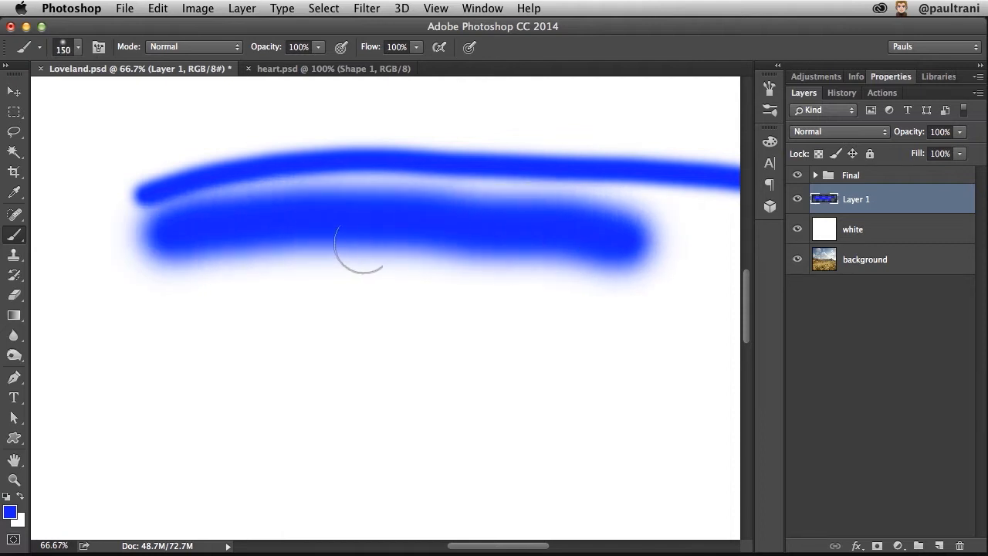
mouse_move(316, 309)
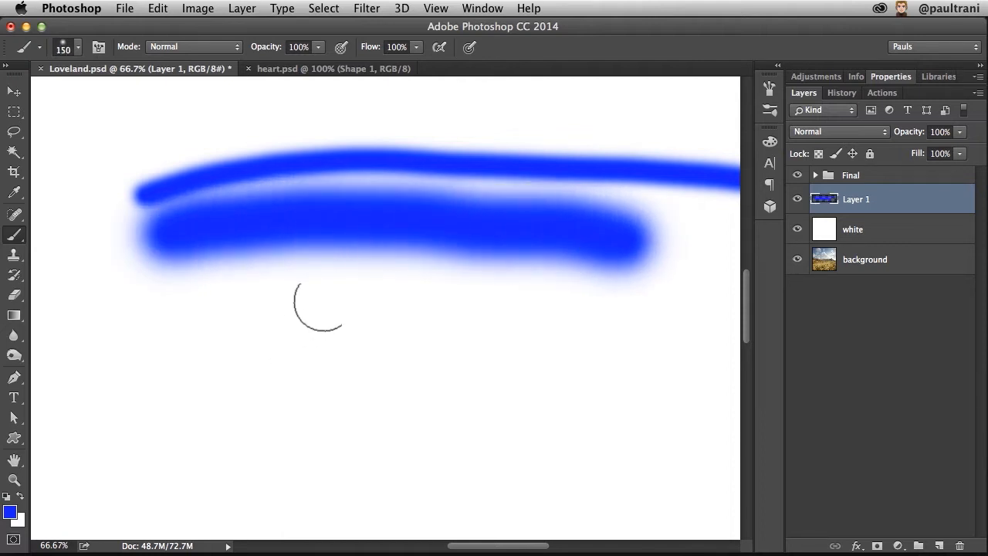
mouse_move(275, 352)
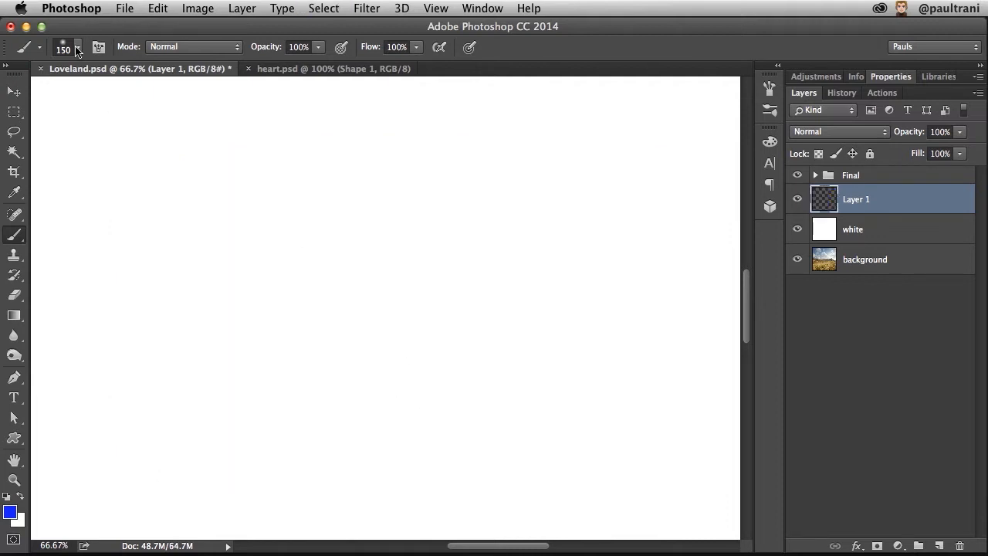
- Set the brush mode to Overlay and hide the white layer to reveal the photo
left_click(193, 47)
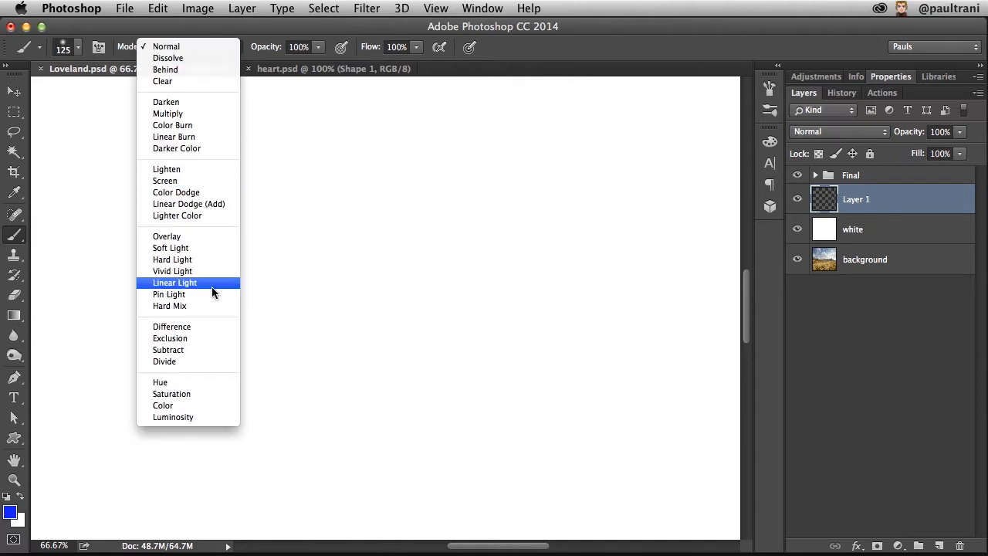
mouse_move(197, 240)
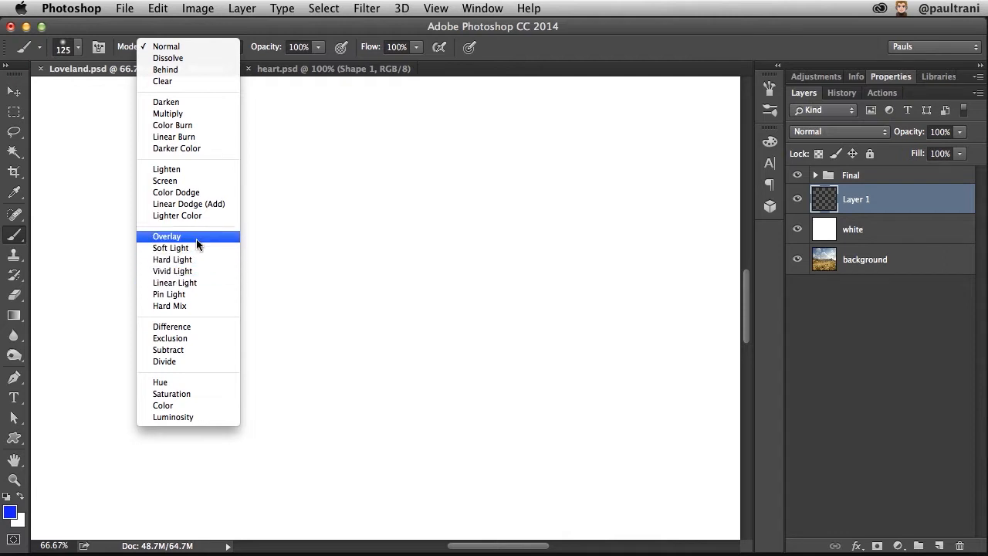
left_click(166, 236)
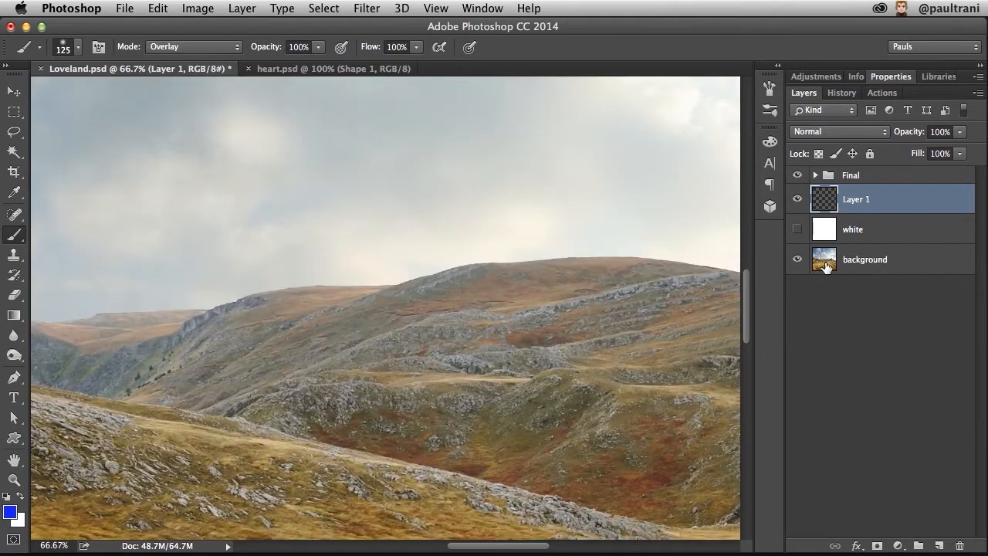
left_click(864, 260)
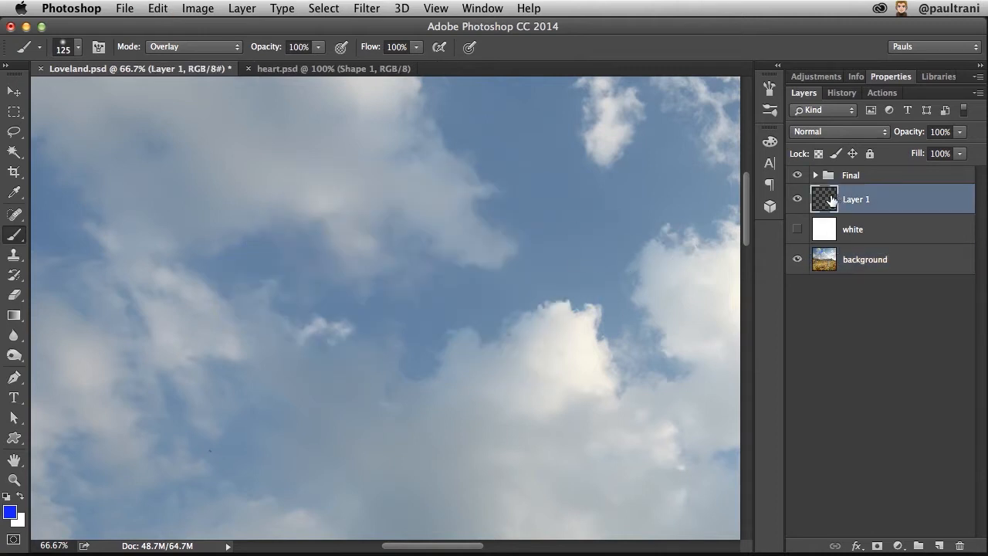
- Set the brush blending mode back to Normal
left_click(193, 46)
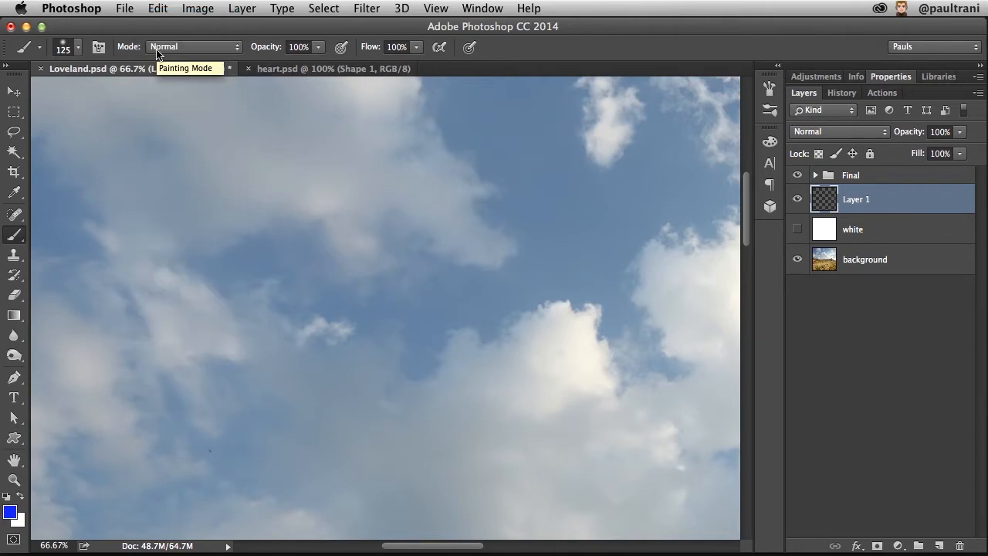
left_click(837, 131)
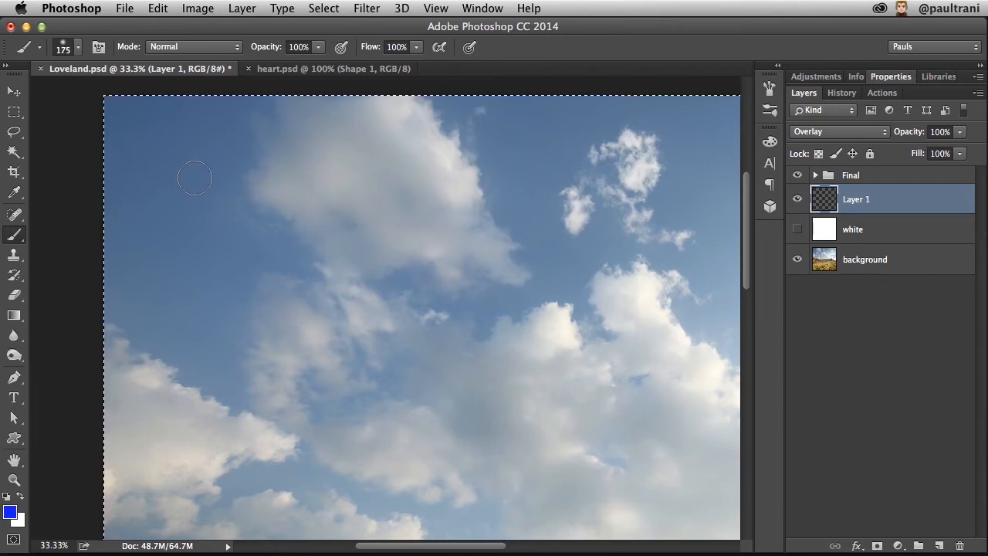
- Paint soft blue strokes across the upper sky and clouds to deepen the tint
left_click_drag(195, 178, 509, 234)
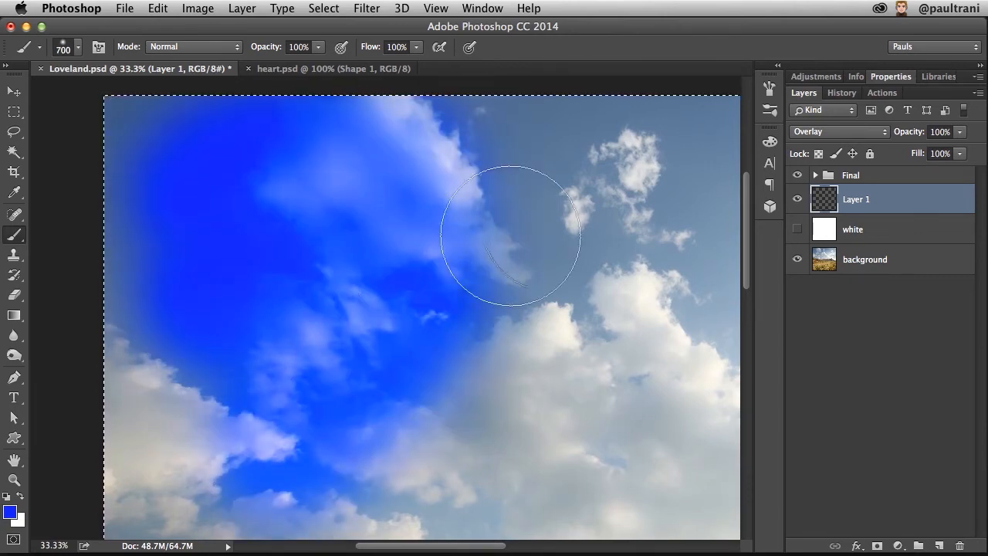
left_click_drag(509, 231, 395, 208)
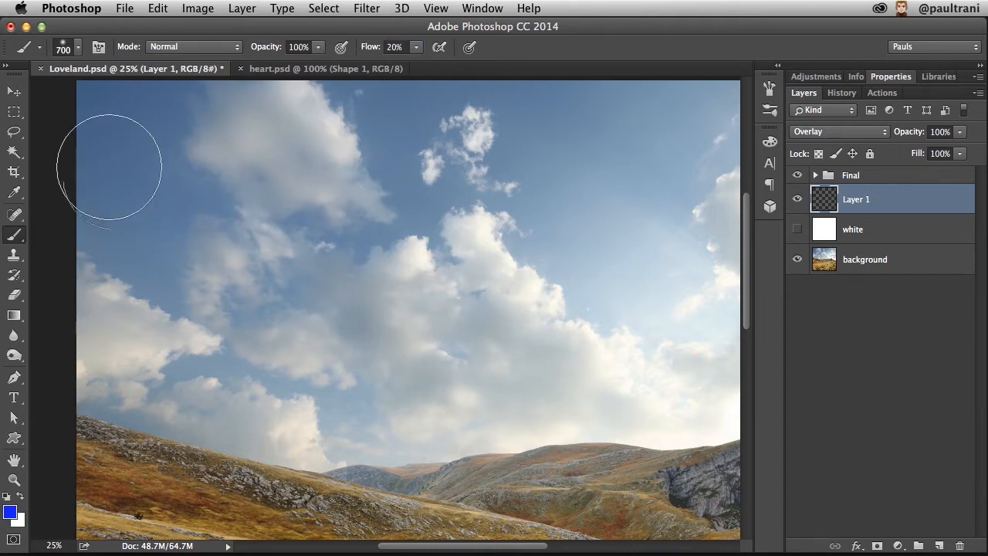
left_click_drag(108, 167, 127, 142)
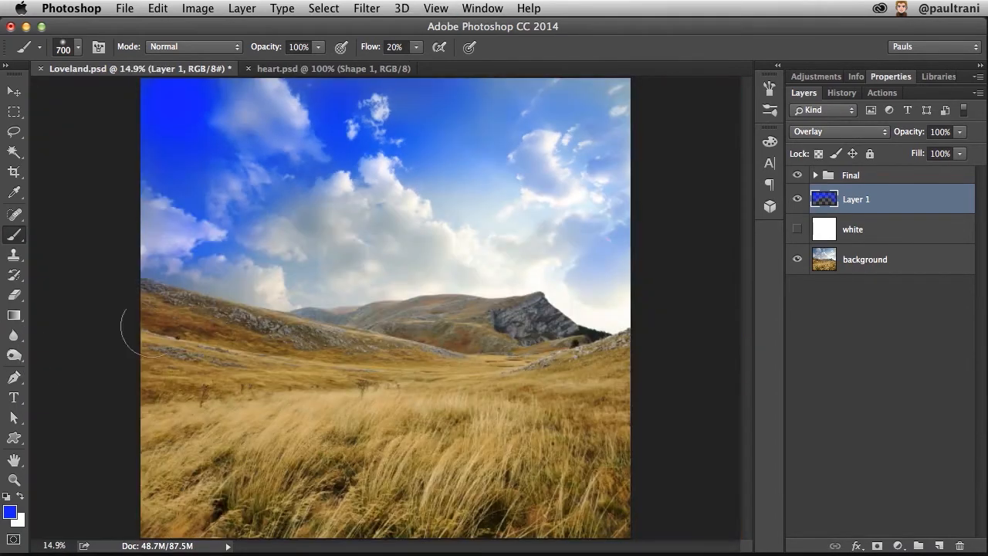
mouse_move(224, 166)
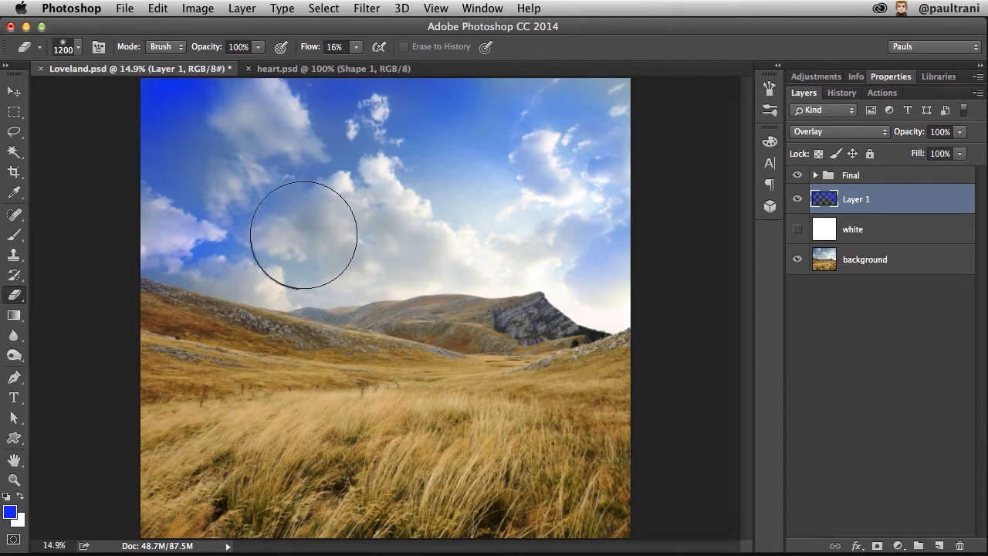
mouse_move(80, 114)
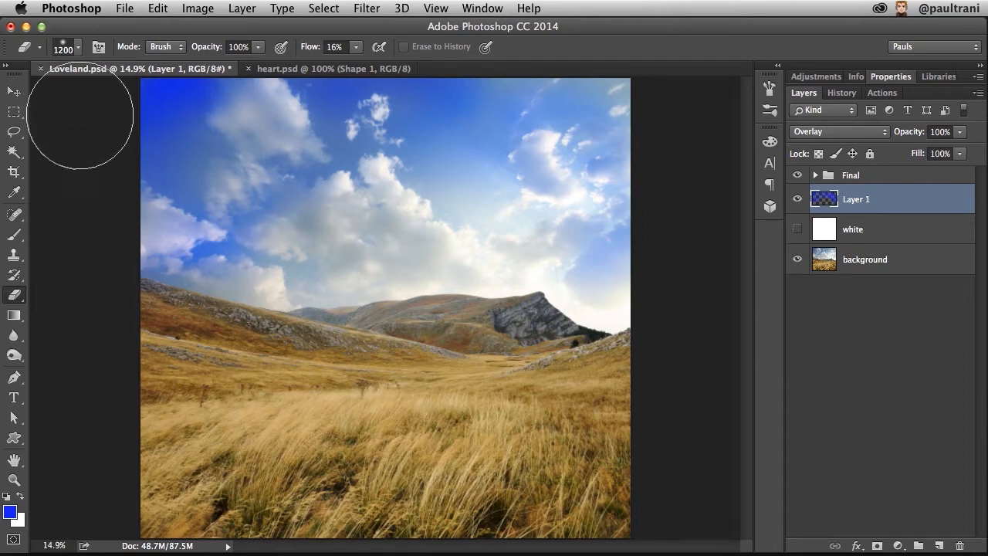
mouse_move(90, 80)
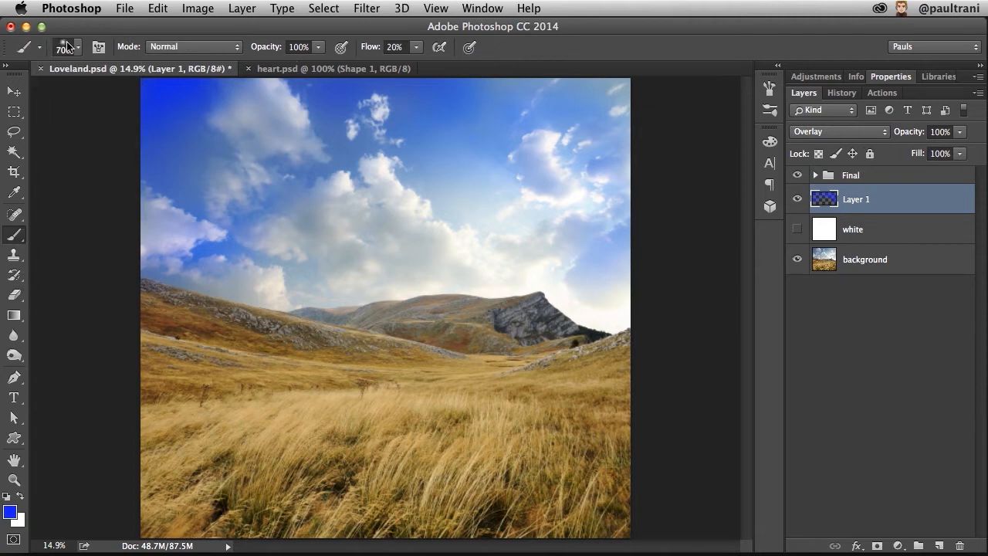
- Choose the Round Fan Stiff Thin Bristles brush tip
left_click(77, 47)
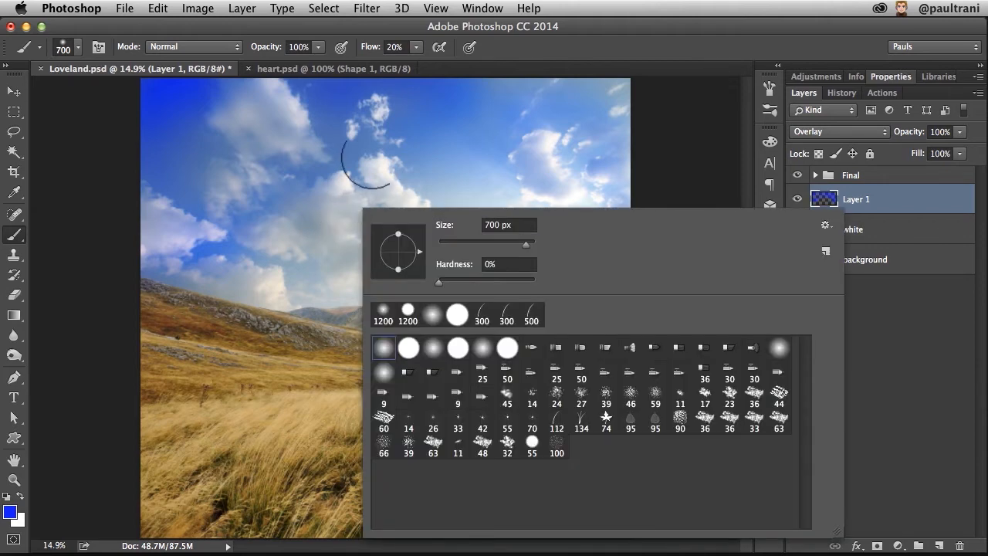
mouse_move(436, 436)
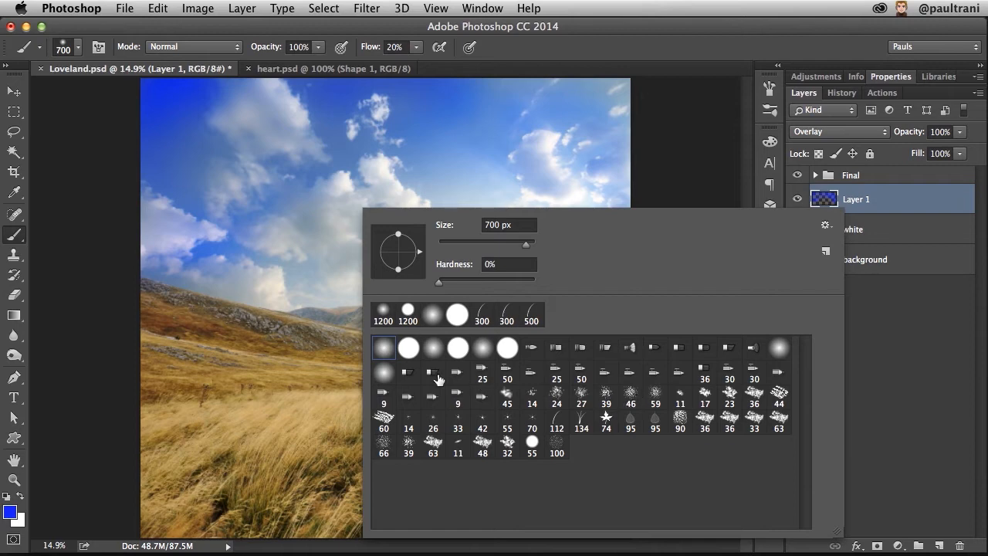
mouse_move(585, 380)
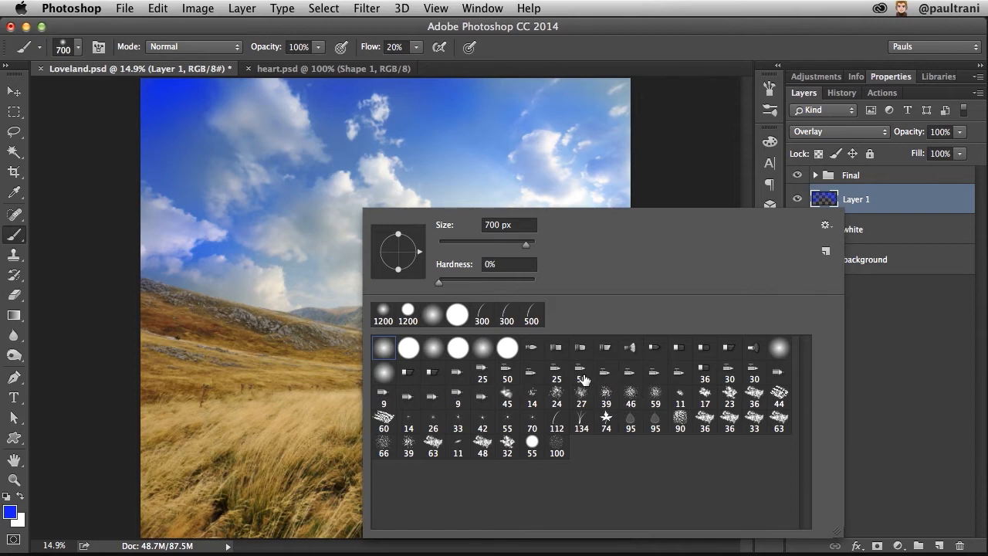
mouse_move(630, 349)
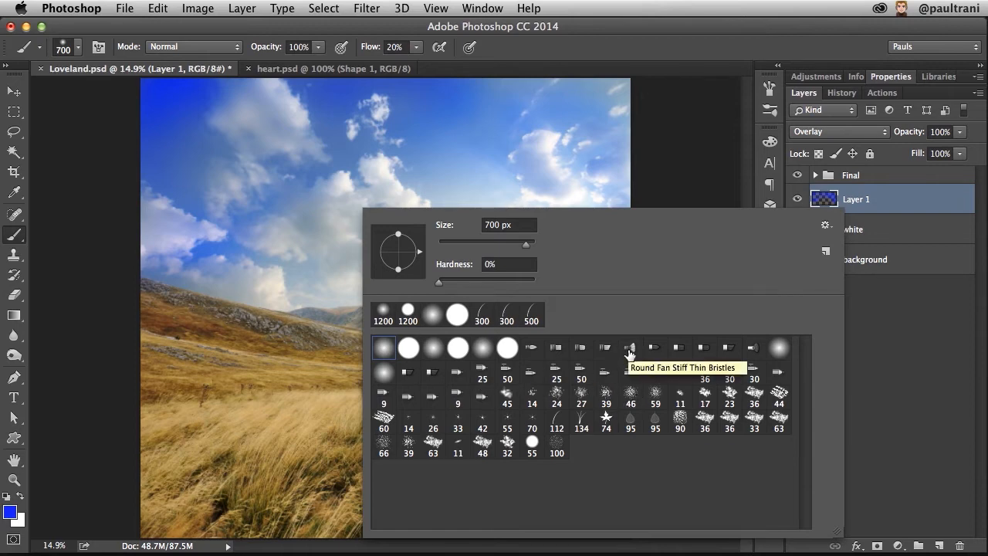
left_click(629, 347)
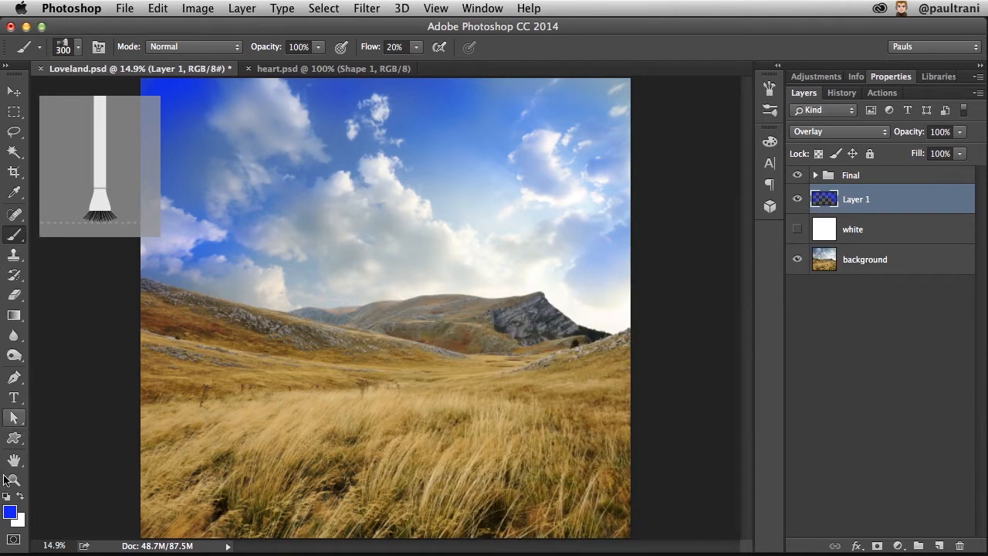
- Set the foreground colour to bright yellow #ffe400
left_click(9, 513)
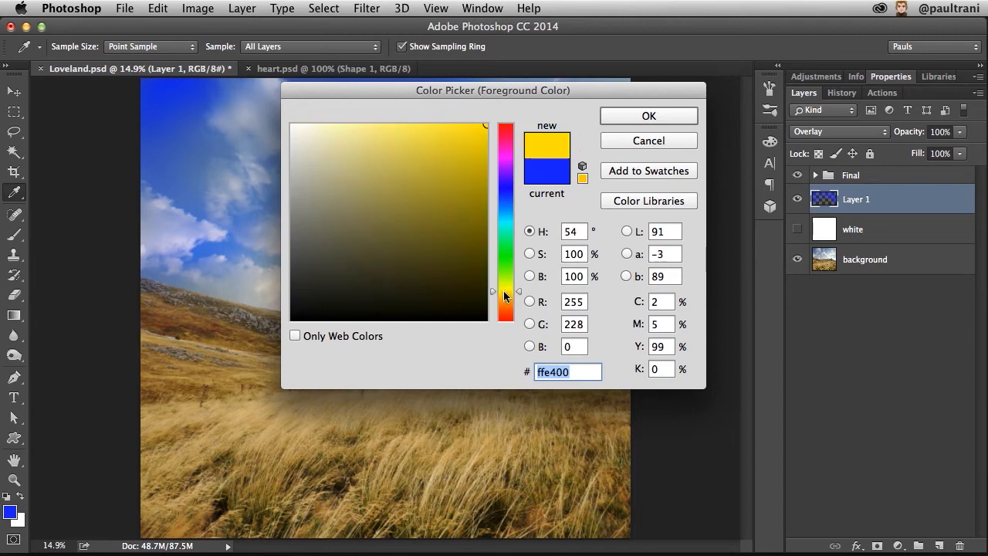
left_click(648, 115)
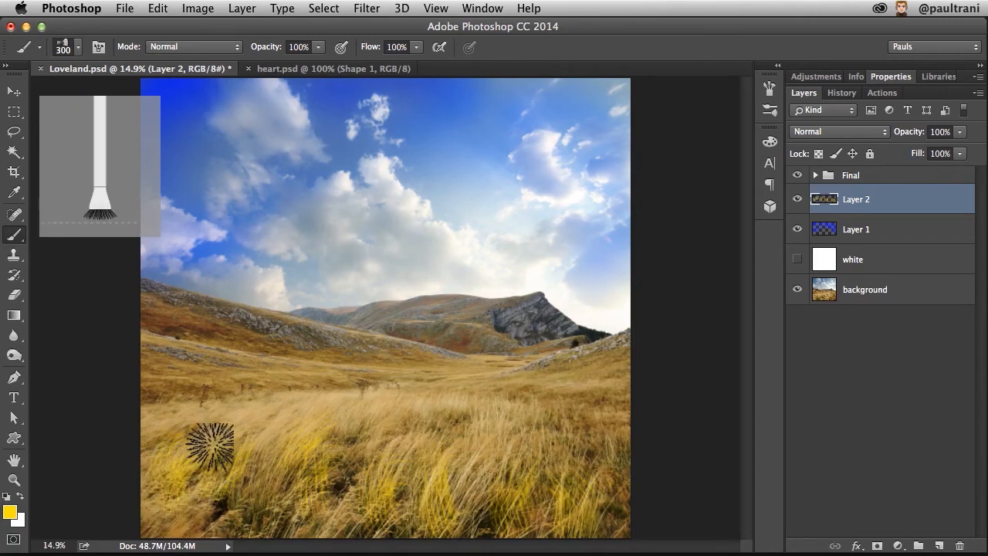
- Show Brush Presets via Window, enable Color Dynamics with 100% foreground/background and 3% hue jitter
left_click(481, 9)
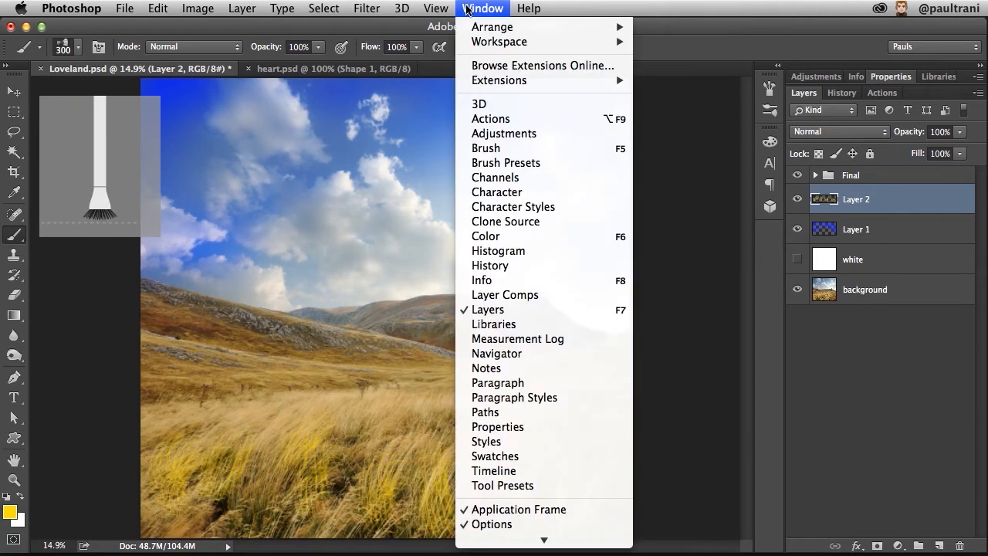
left_click(506, 162)
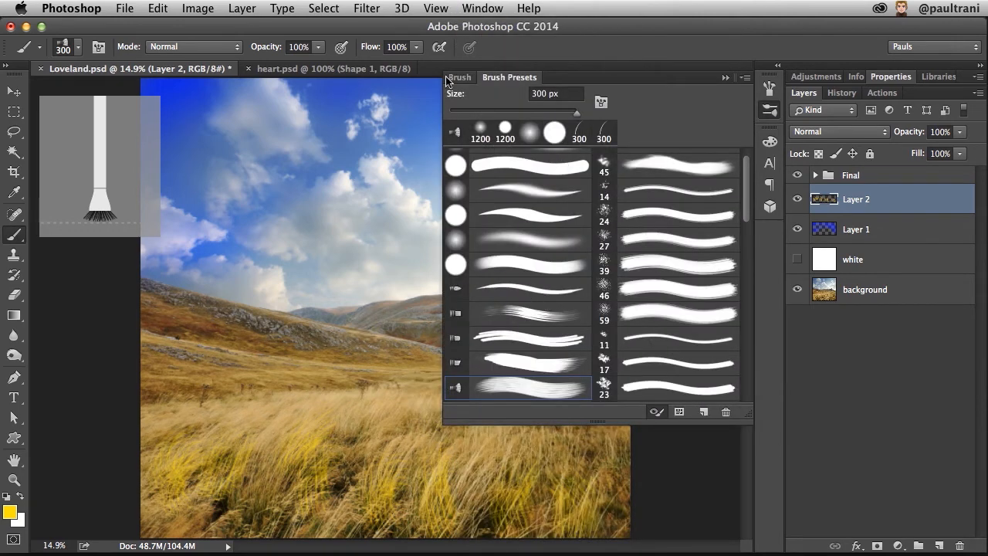
left_click(458, 77)
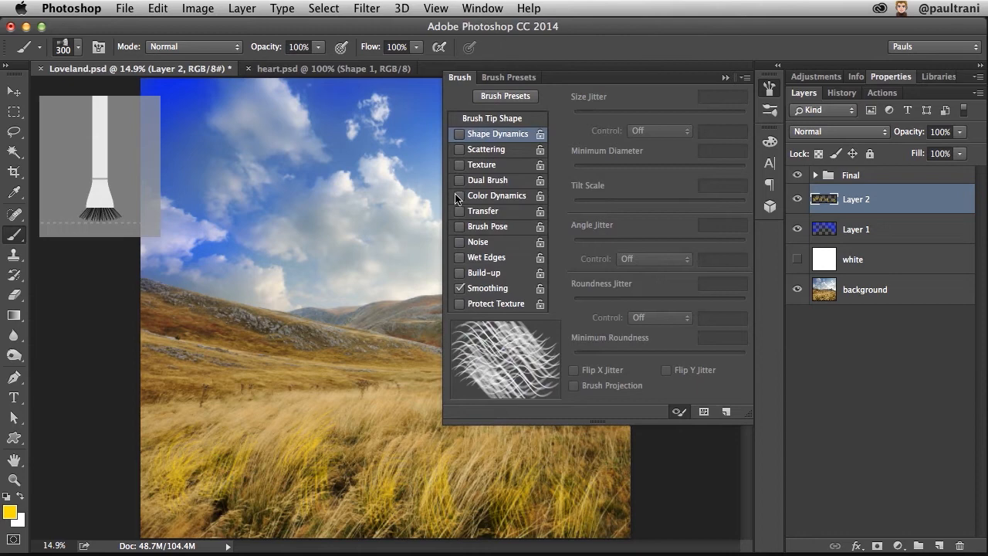
left_click(460, 194)
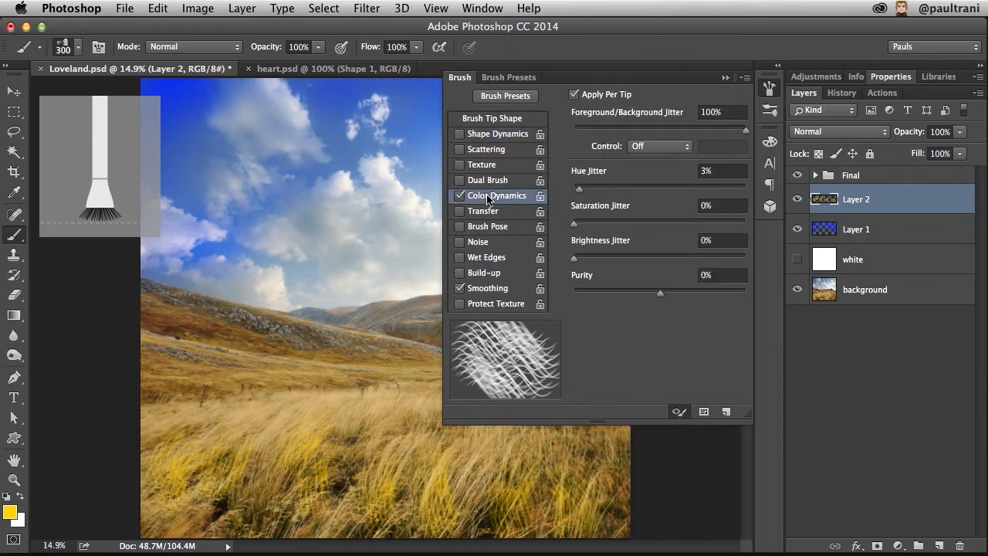
mouse_move(475, 309)
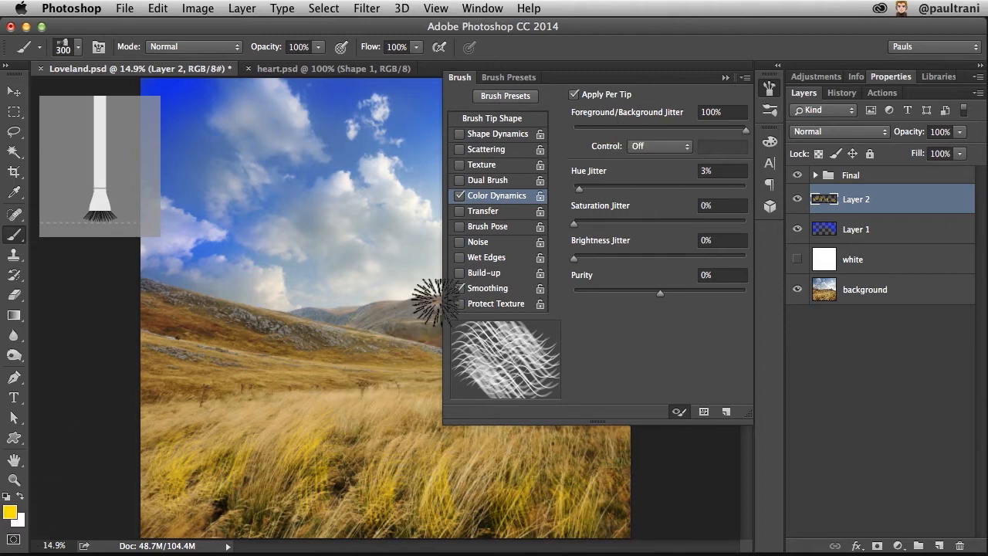
left_click(460, 287)
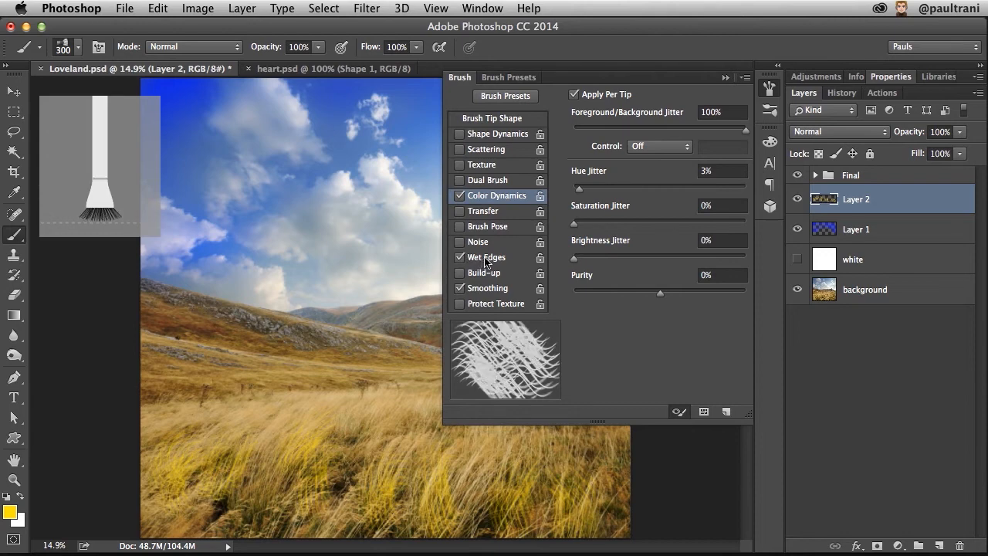
mouse_move(486, 256)
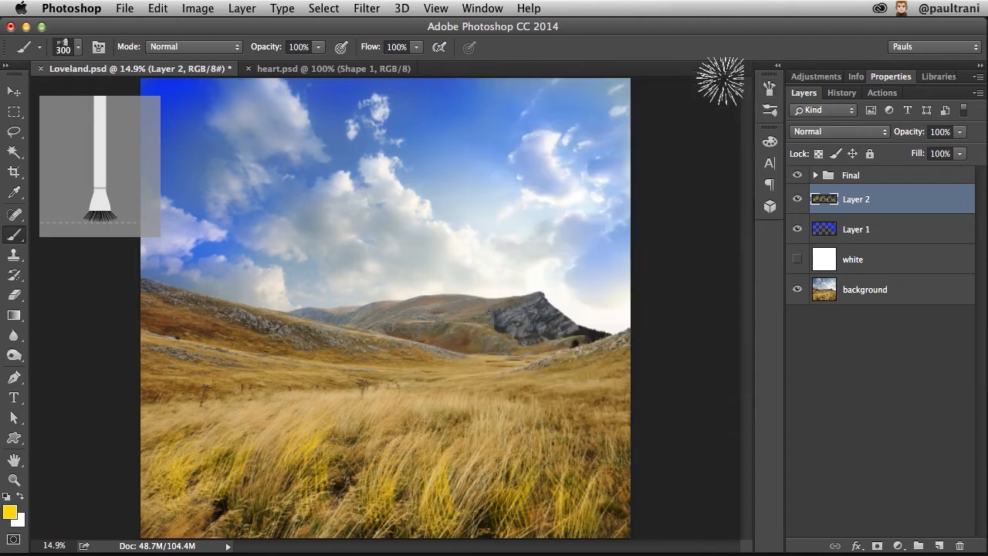
- Set the background colour by sampling from the photo with the eyedropper
left_click(7, 522)
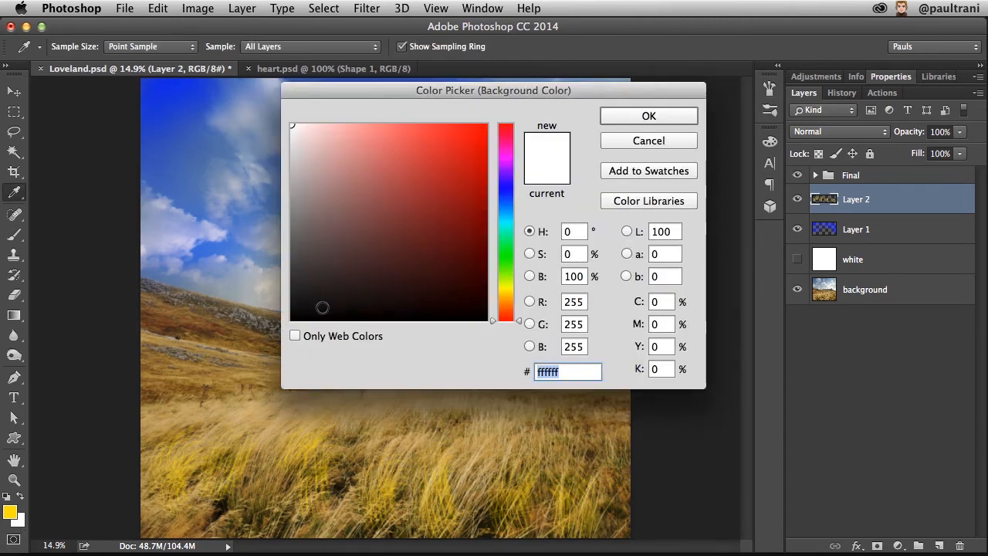
left_click(648, 114)
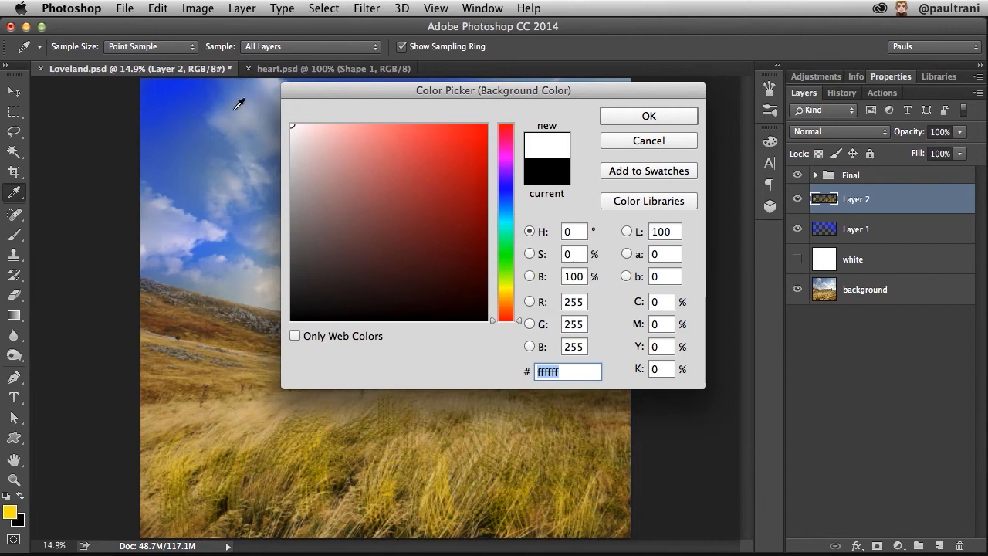
left_click(648, 114)
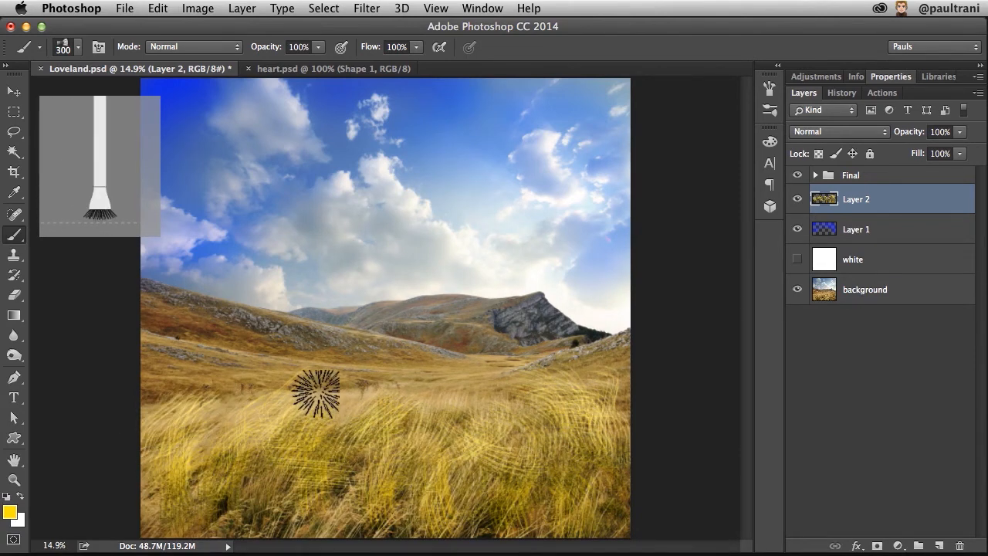
- Lower Layer 2 opacity to 66% to soften the painted grass
type("66%")
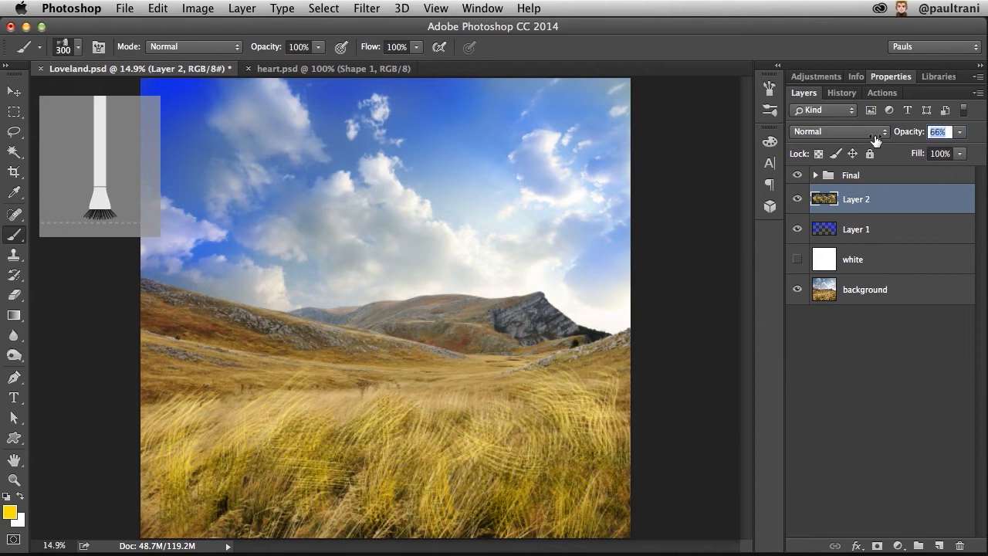
left_click(815, 175)
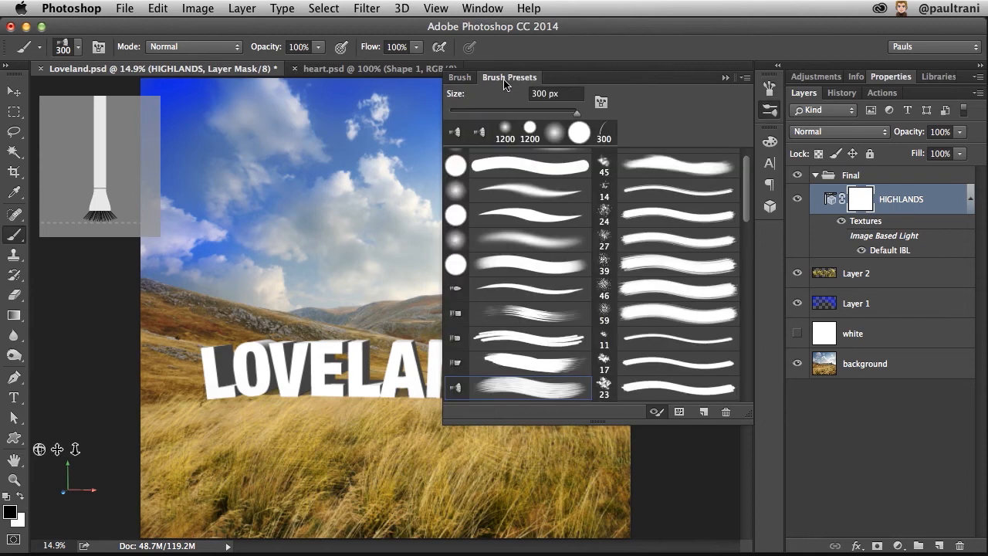
- Choose a grass-shaped brush tip for masking the base of the LOVELAND text
scroll("down", 3)
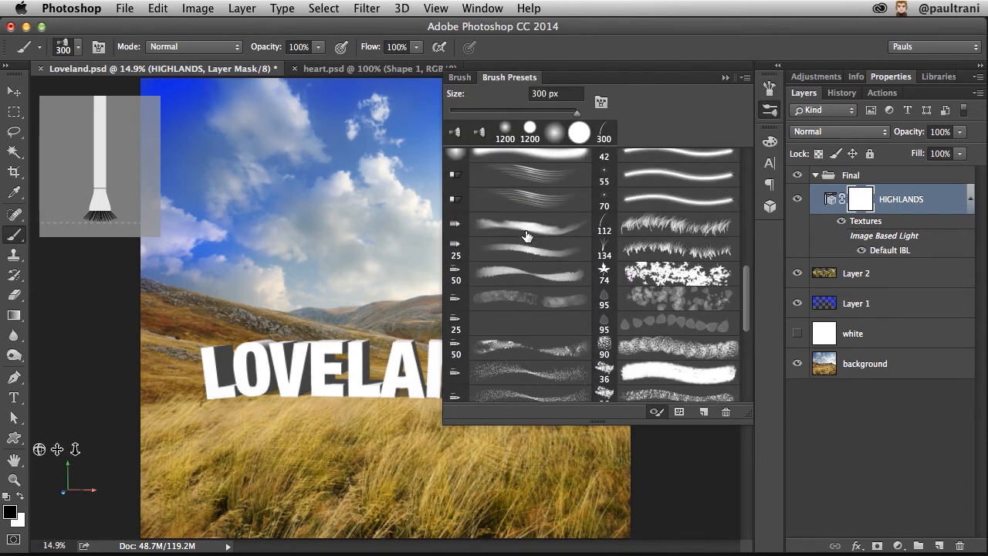
scroll("down", 3)
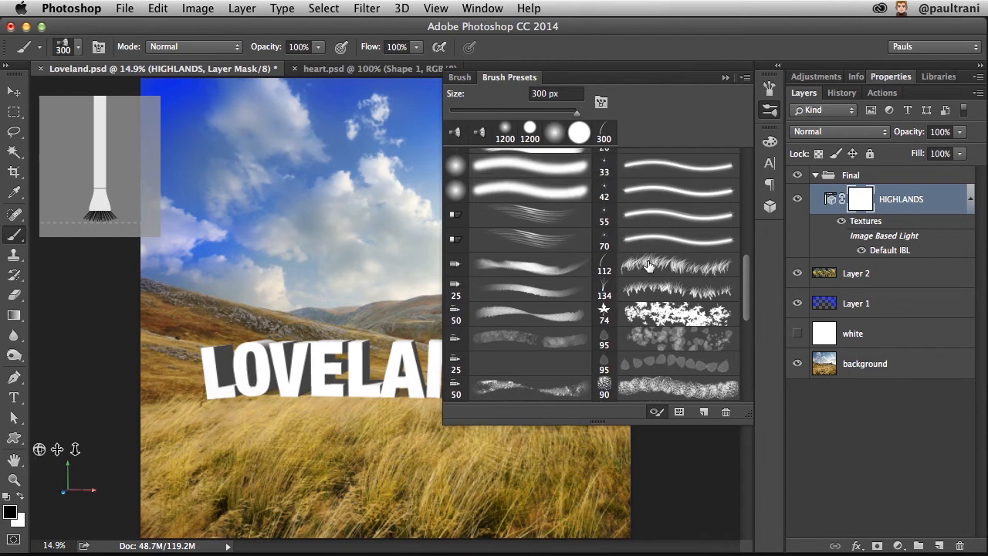
left_click(665, 265)
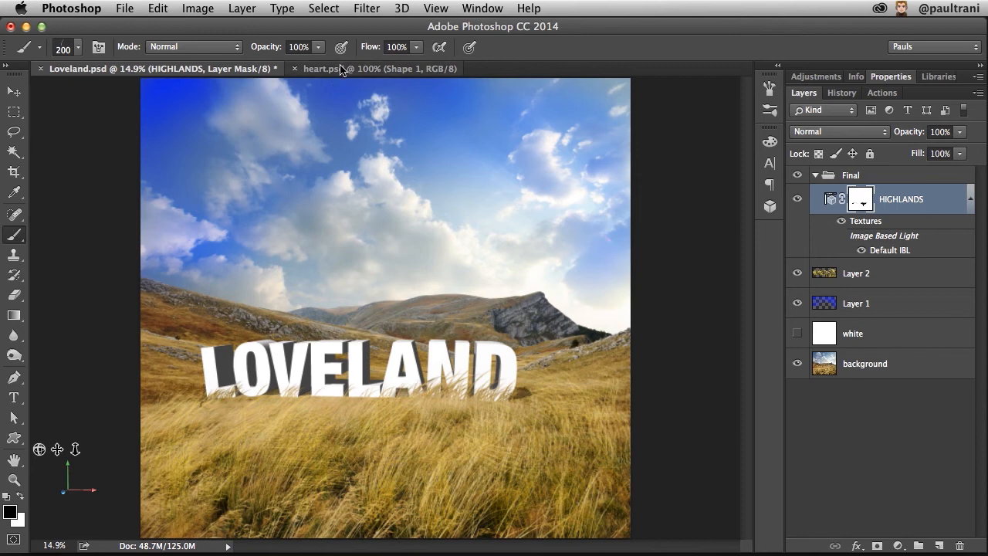
- Define the black heart in heart.psd as a new brush preset
left_click(343, 68)
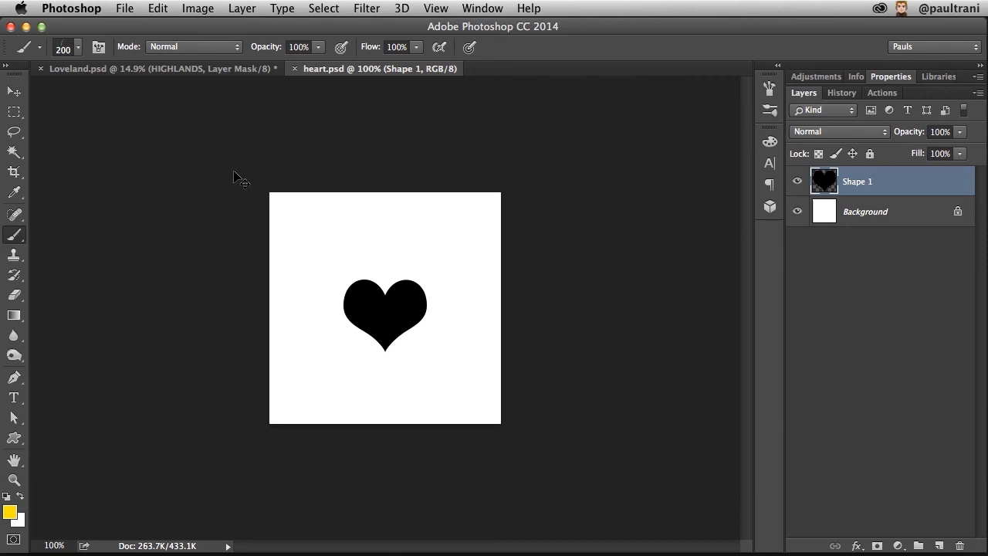
left_click(158, 9)
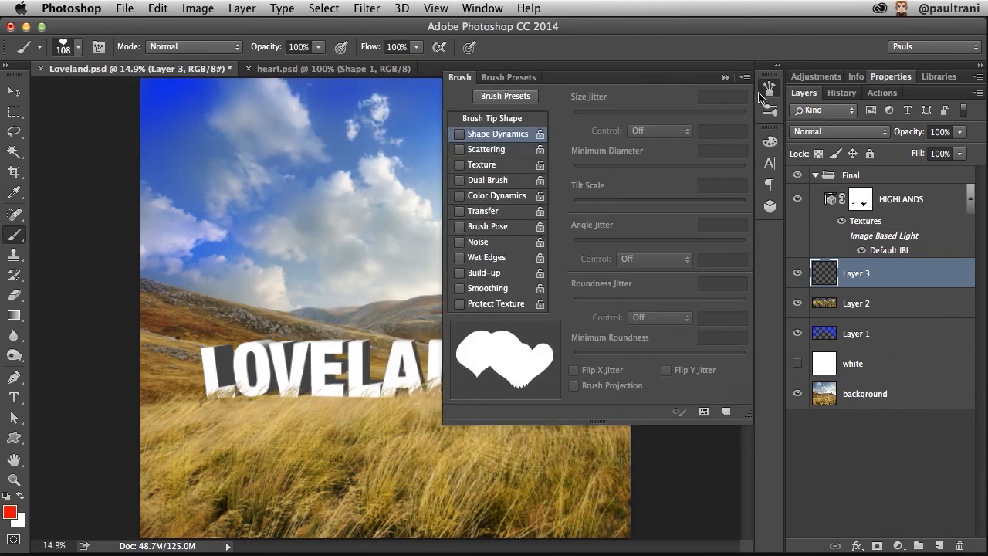
- Enable Shape Dynamics with 42% size jitter and Scattering for the heart brush
left_click(459, 132)
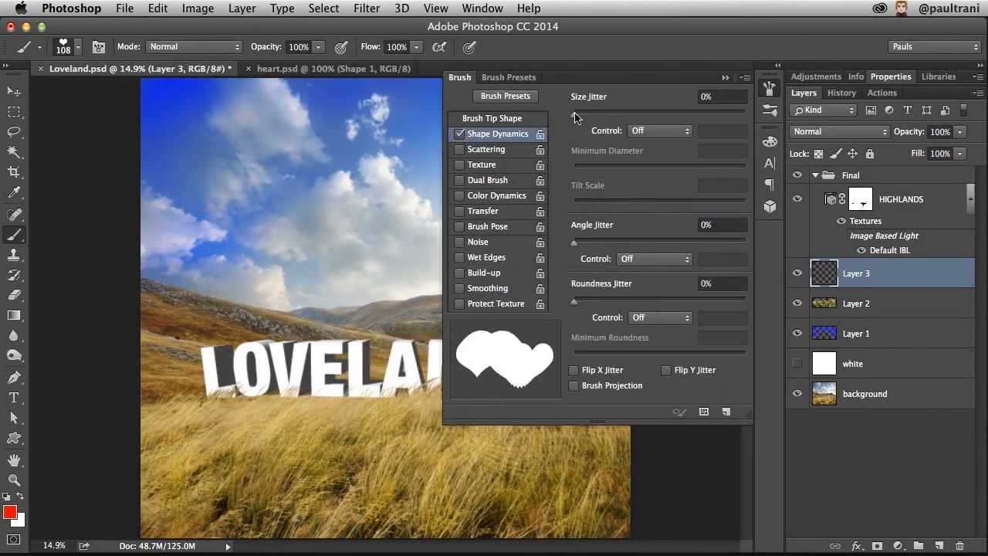
left_click_drag(574, 110, 625, 110)
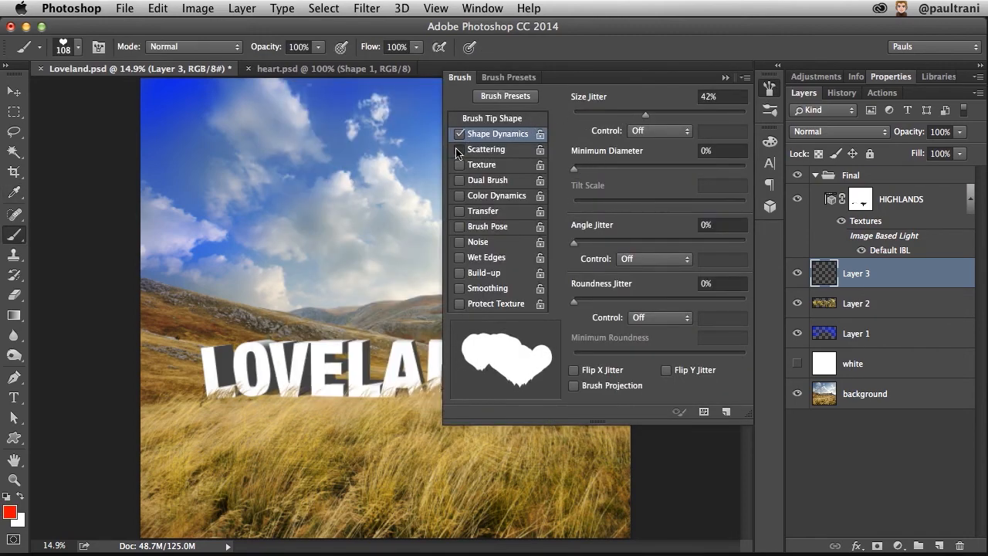
left_click(486, 149)
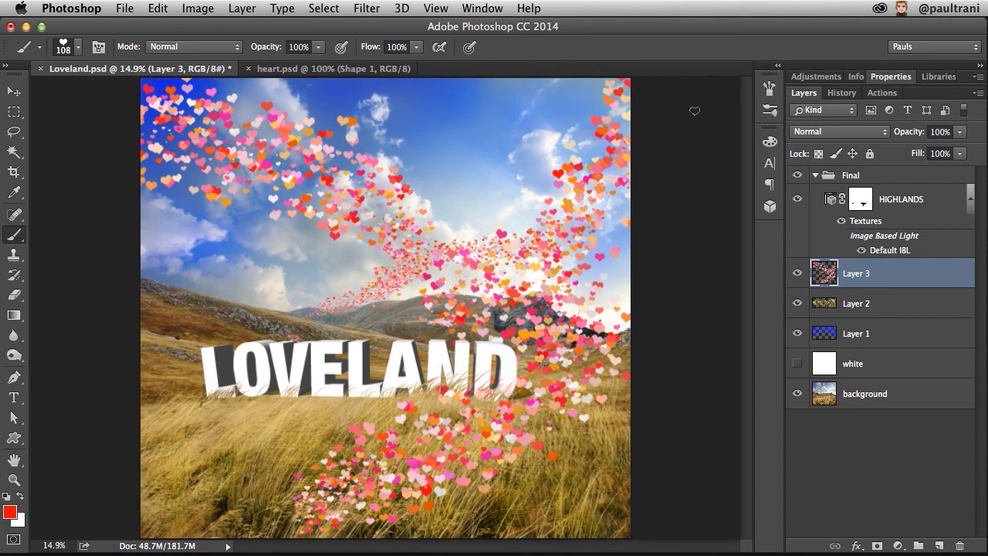
- Show My Library's saved brushes (Splatter, Purple Flower, Grass) in the Libraries panel
left_click(935, 77)
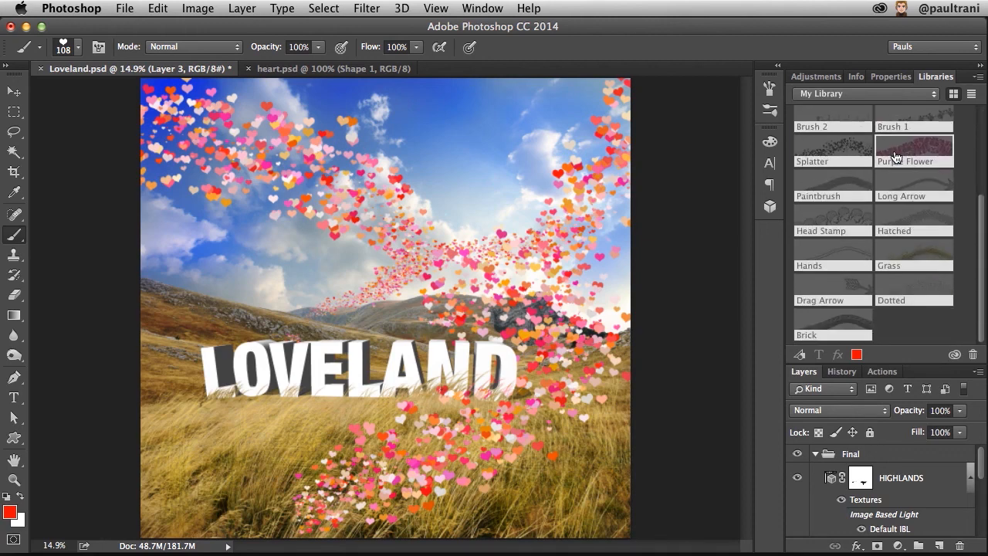
scroll("down", 3)
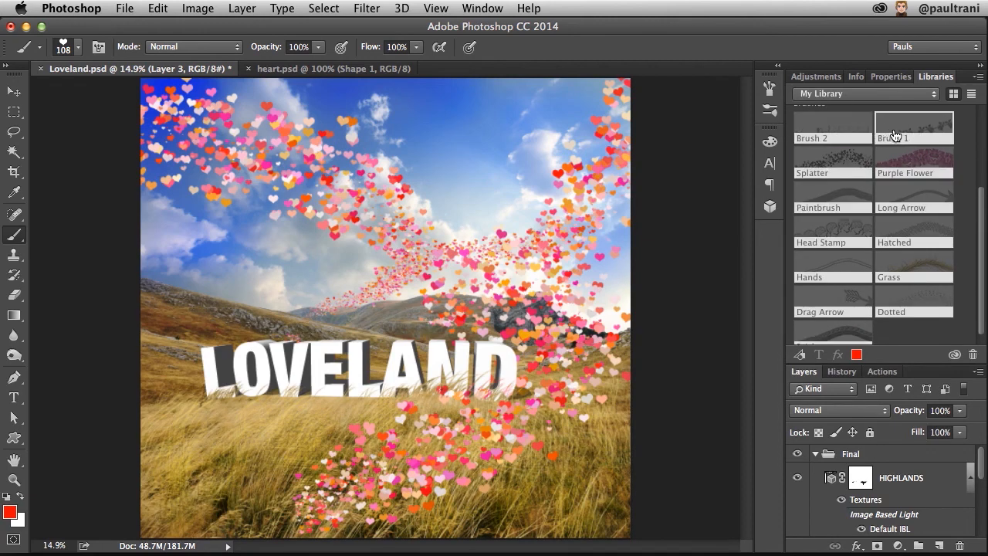